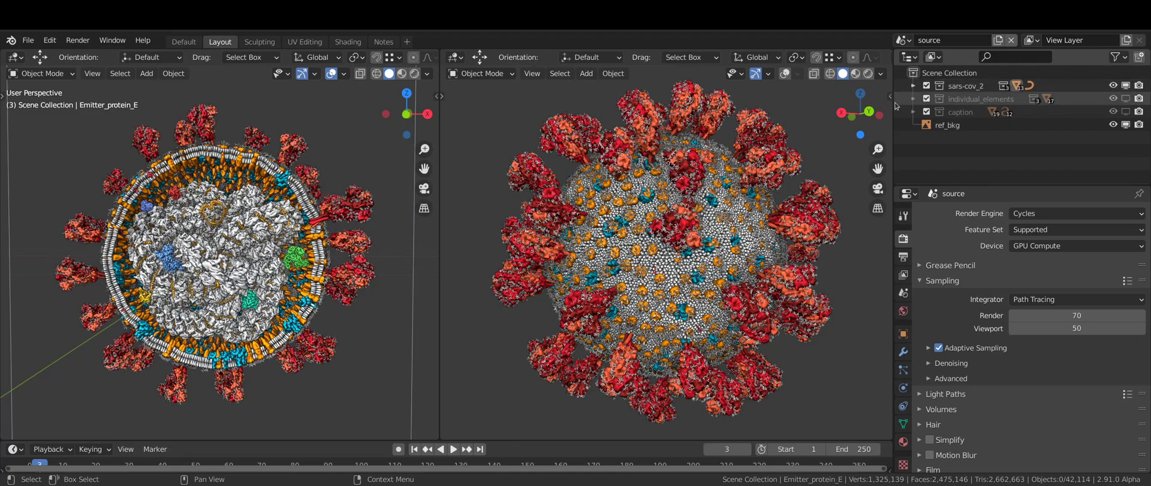
Step: Maximize one 3D view to fill the window and zoom in on a single red protein model
click(1112, 86)
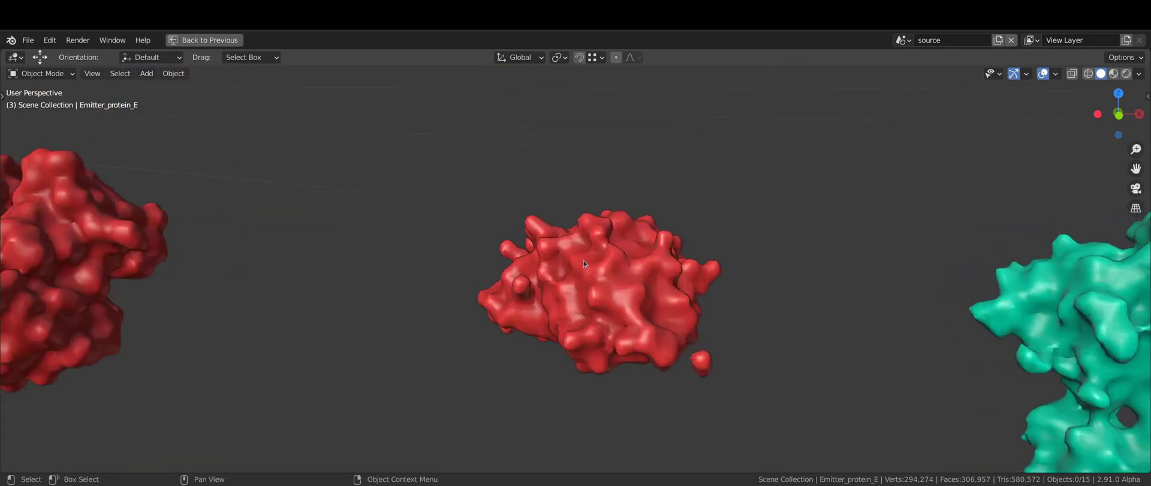
Step: Enter Edit Mode on ORF7a to reveal its atom-sphere mesh
key(Tab)
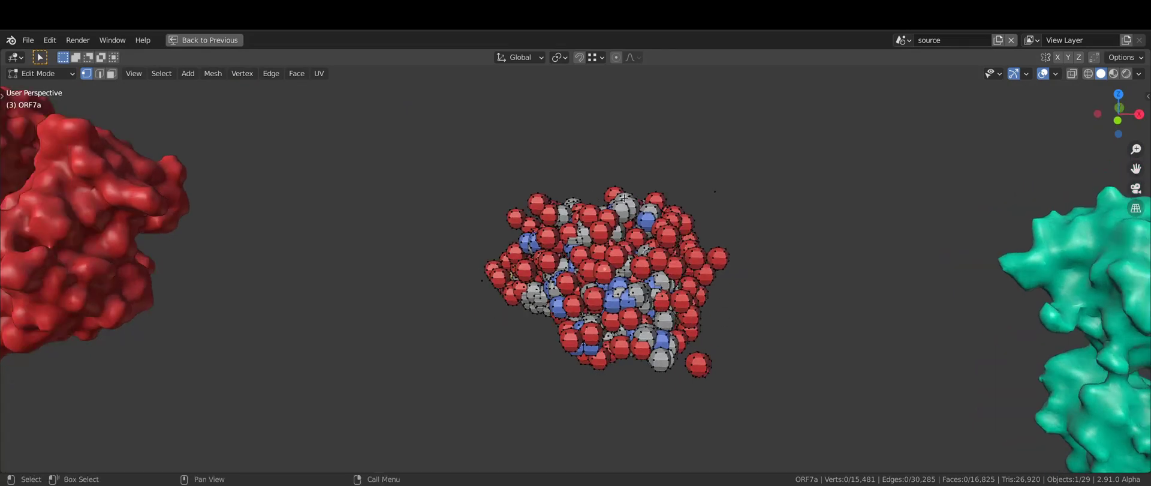
mouse_move(784, 328)
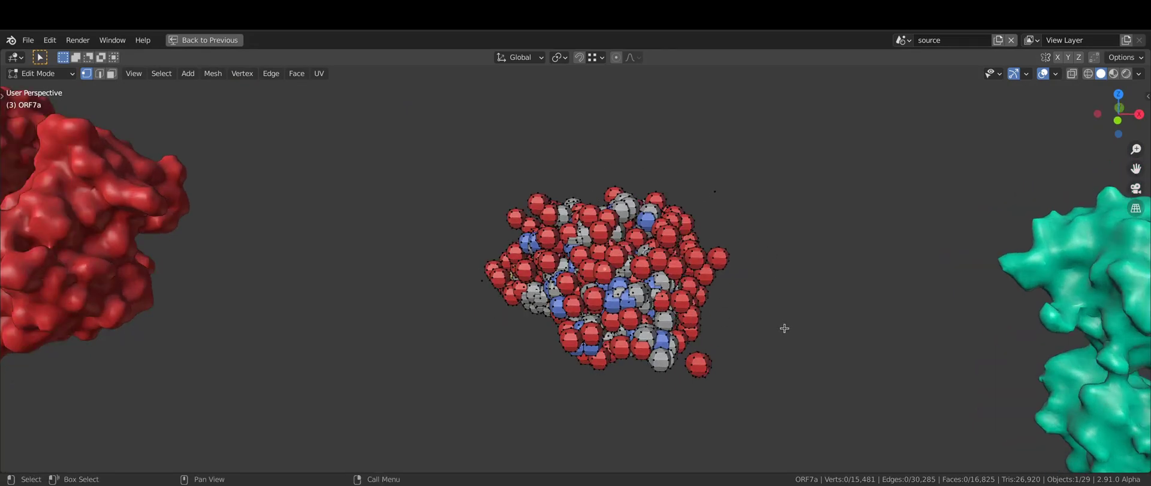
mouse_move(560, 213)
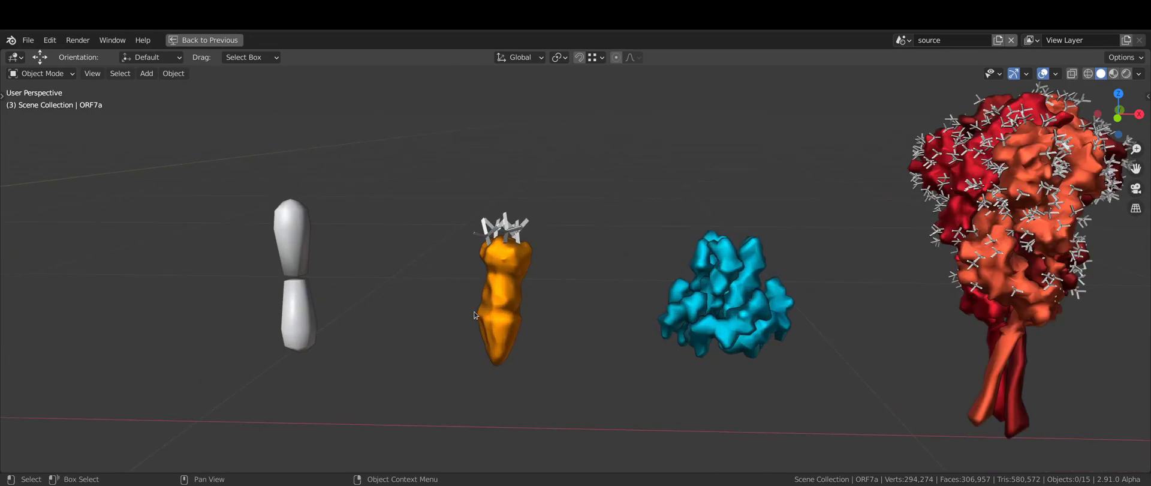
Step: Select the orange RNA_helix.001 model, then zoom toward the protein row
click(503, 293)
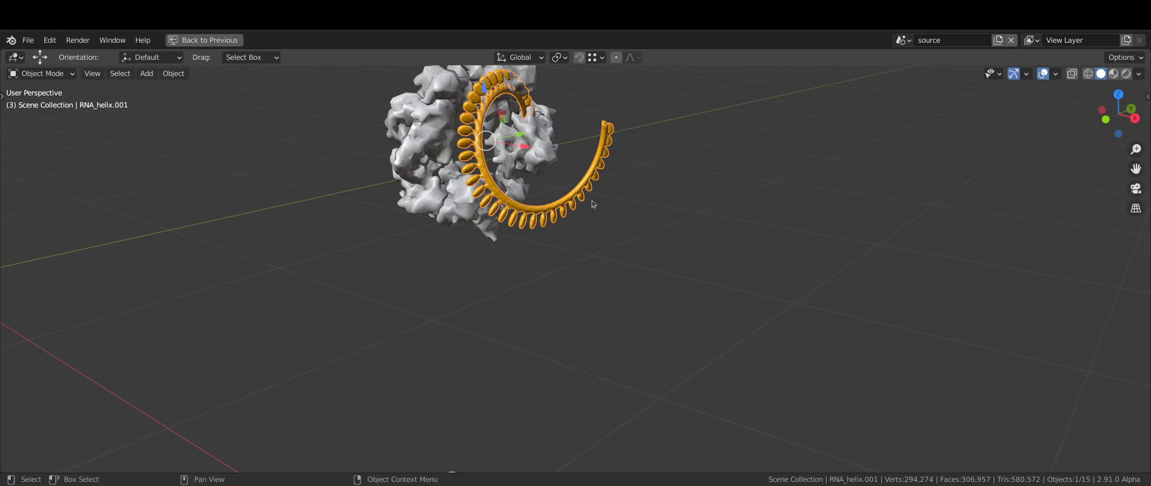
scroll(down, 3)
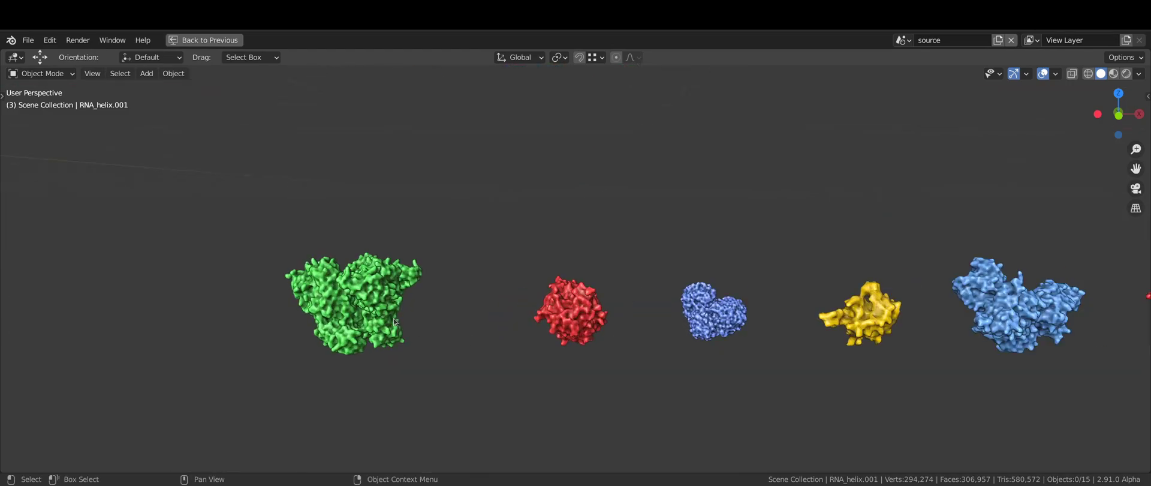
Step: Select NSP3, view ORF7a's mesh in wireframe Edit Mode, then return to solid Object Mode
click(353, 301)
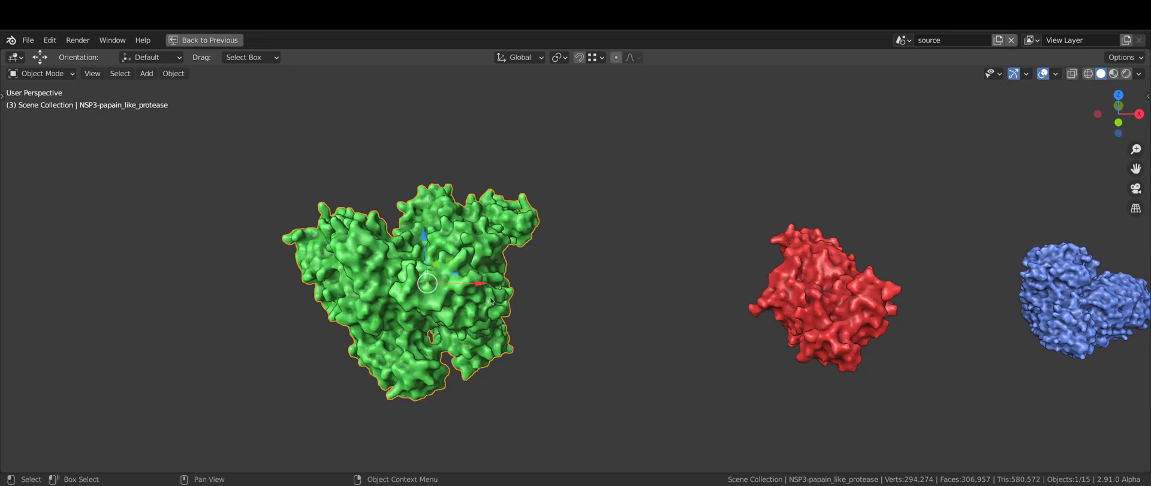
click(1071, 74)
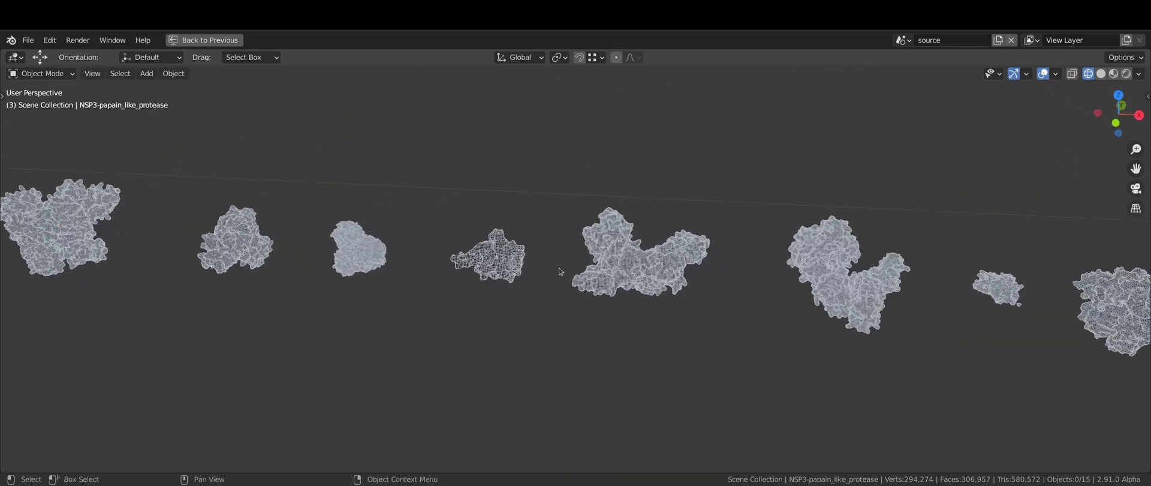
key(Tab)
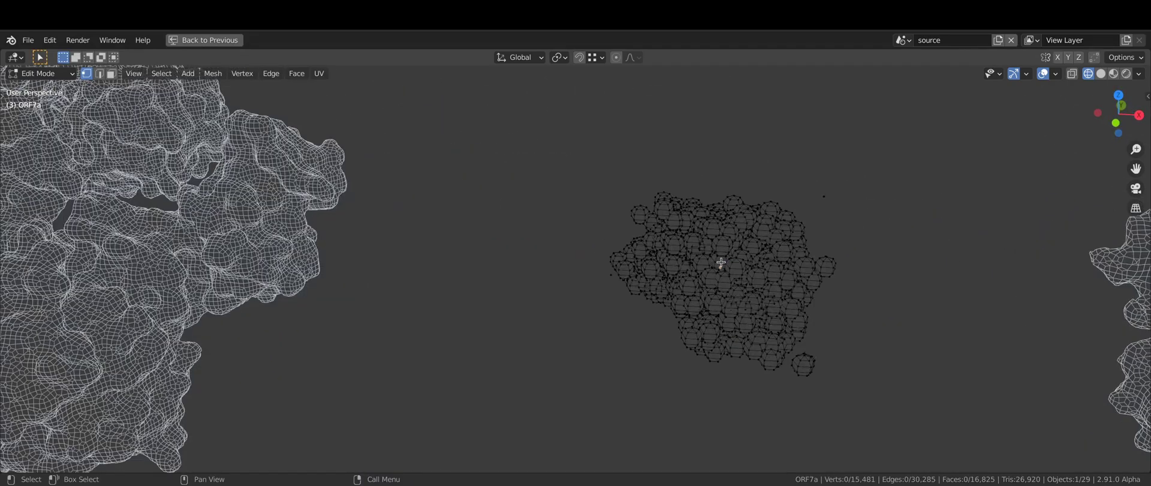
click(1101, 74)
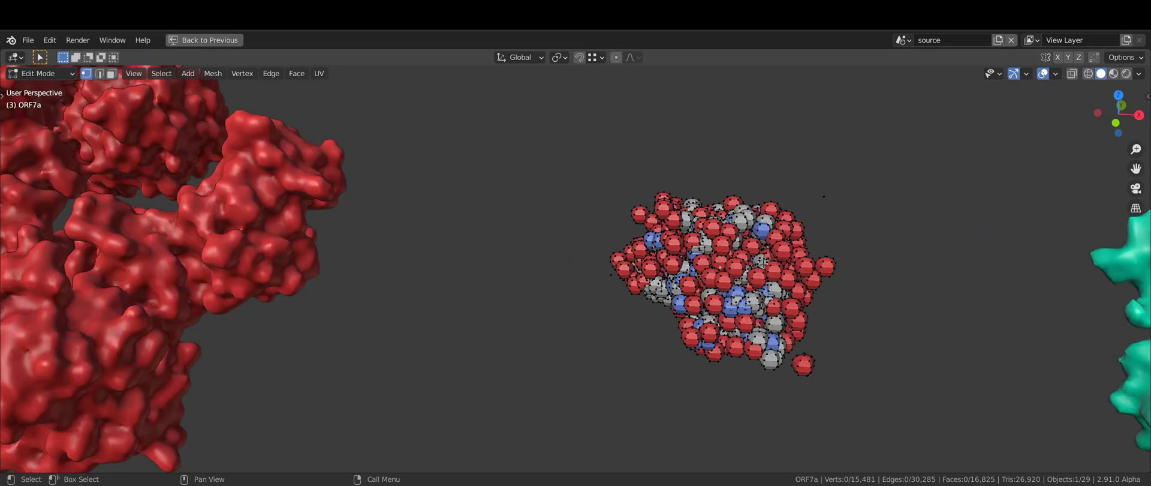
click(39, 72)
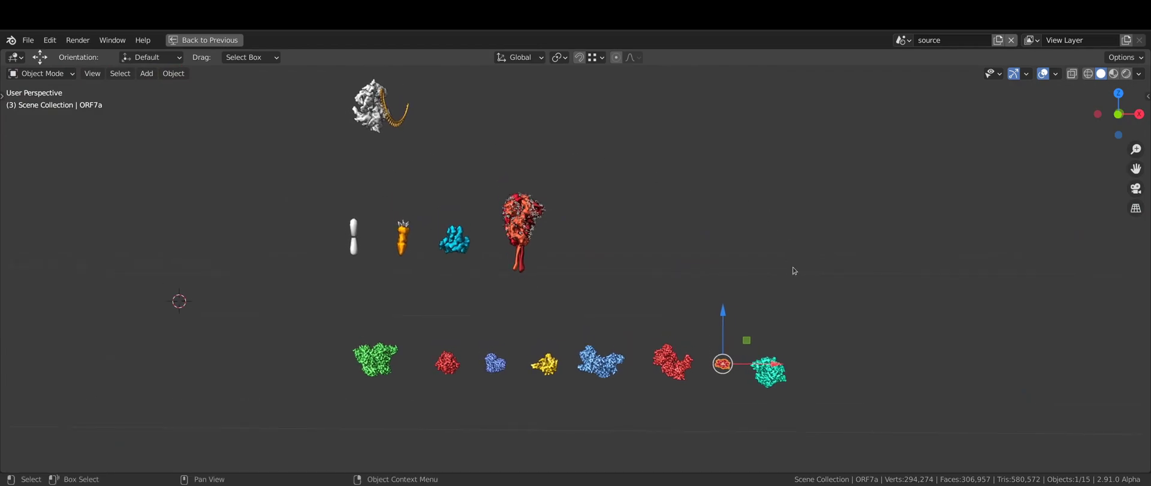
Step: Deselect ORF7a, orbit around the protein rows, and restore the two-view virion layout
click(428, 117)
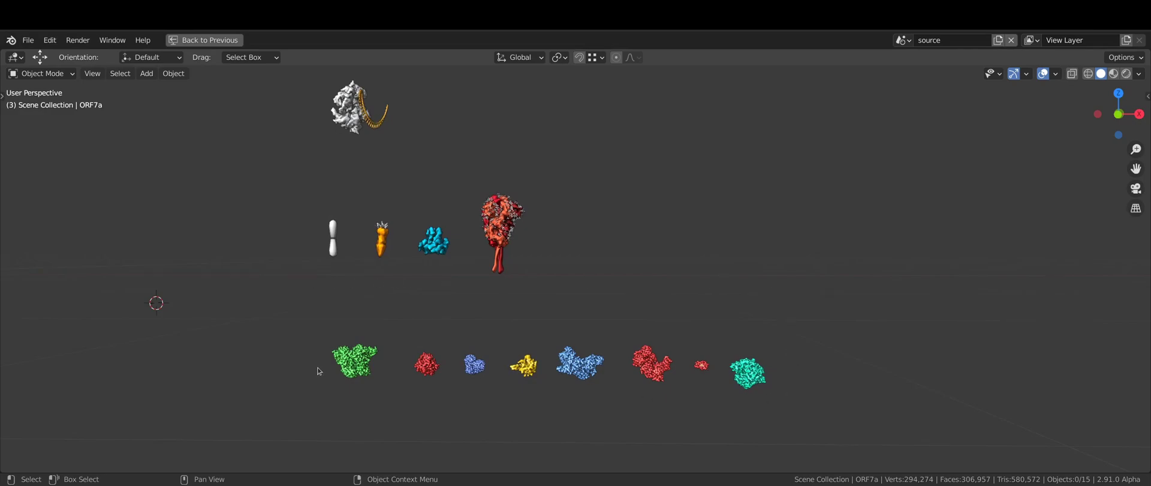
drag(317, 370, 774, 403)
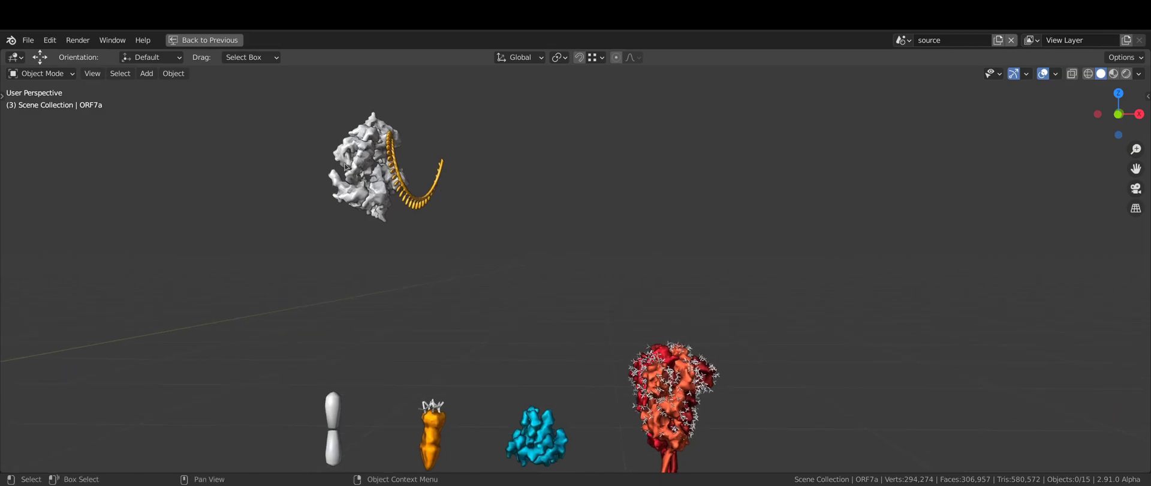
scroll(down, 3)
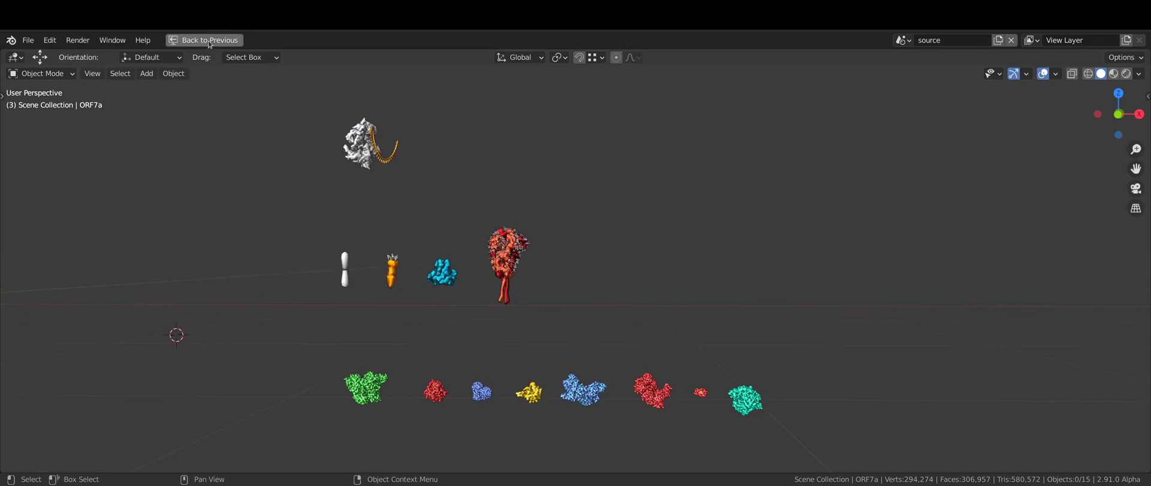
click(204, 40)
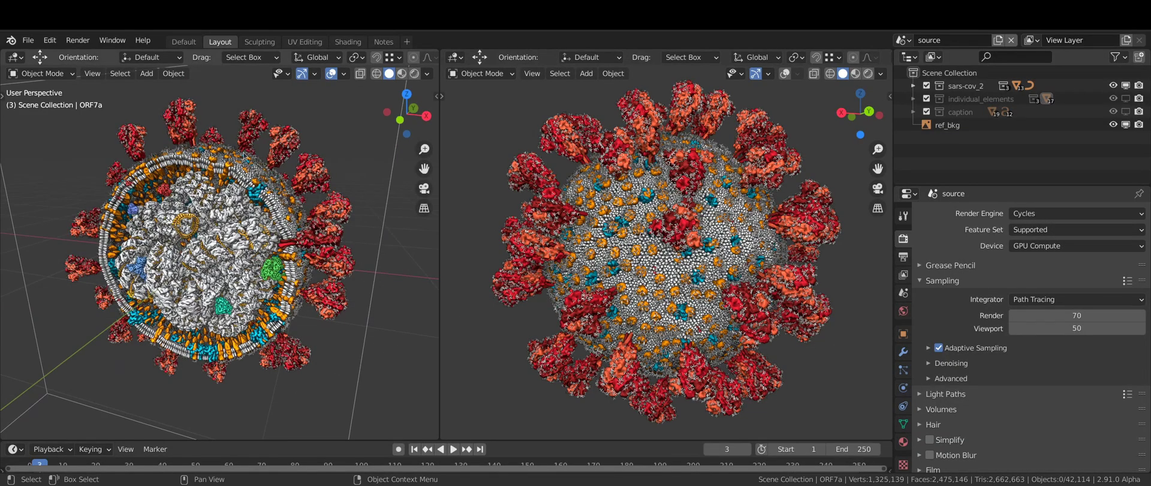
Step: Toggle the envelope membrane and protein emitters' visibility, then select Emitter_protein_E to show its modifiers
drag(220, 257, 205, 279)
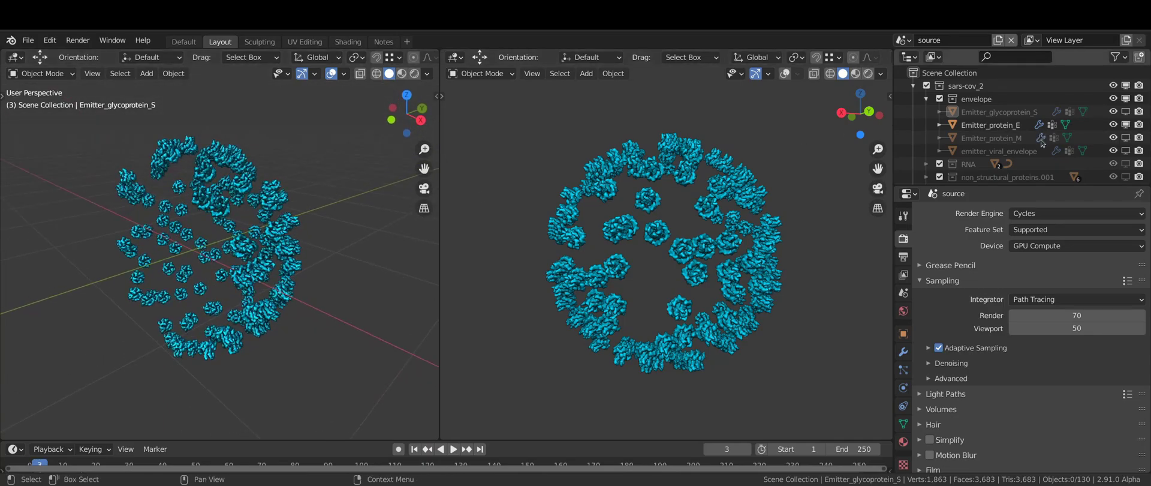
click(1112, 138)
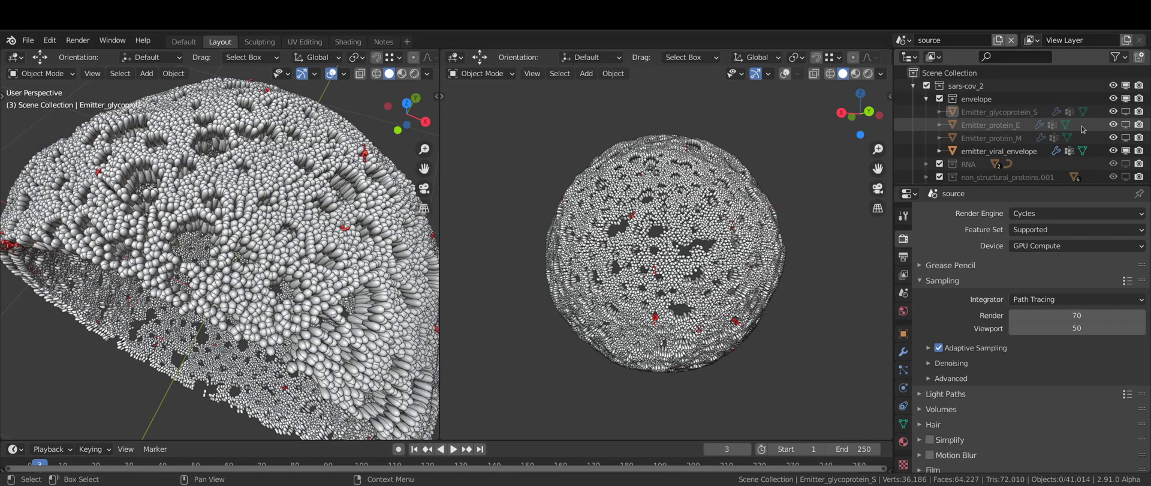
click(1113, 124)
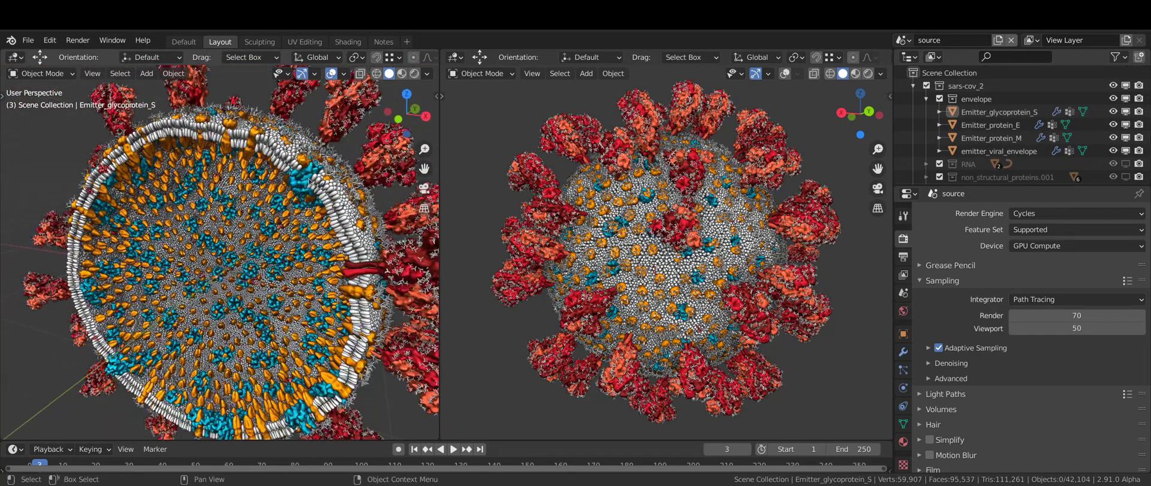
click(989, 124)
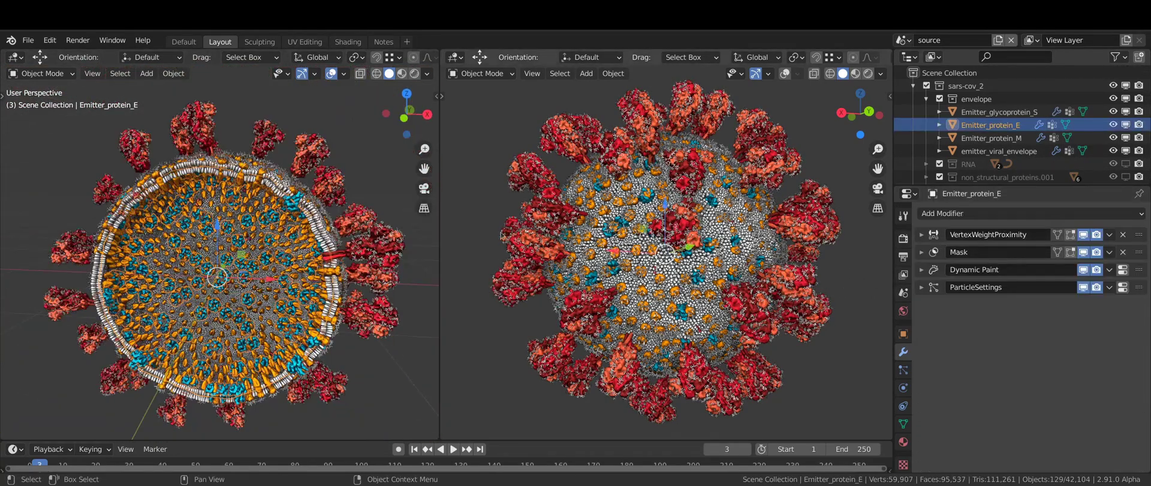
Step: Select emitter_viral_envelope and show its Membrane_Protein_M, then ORF7a_accessory_protein particle settings
click(212, 272)
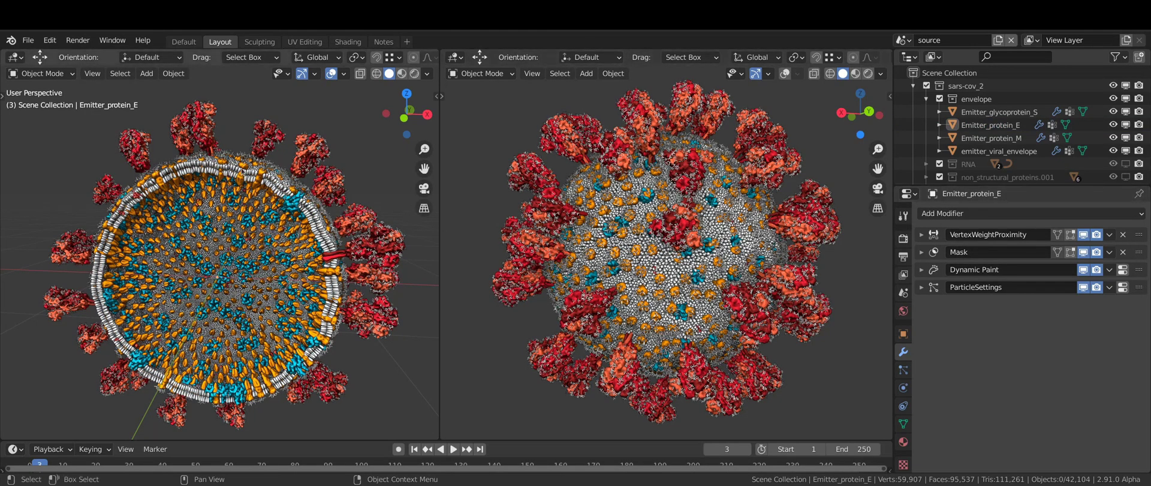
click(999, 151)
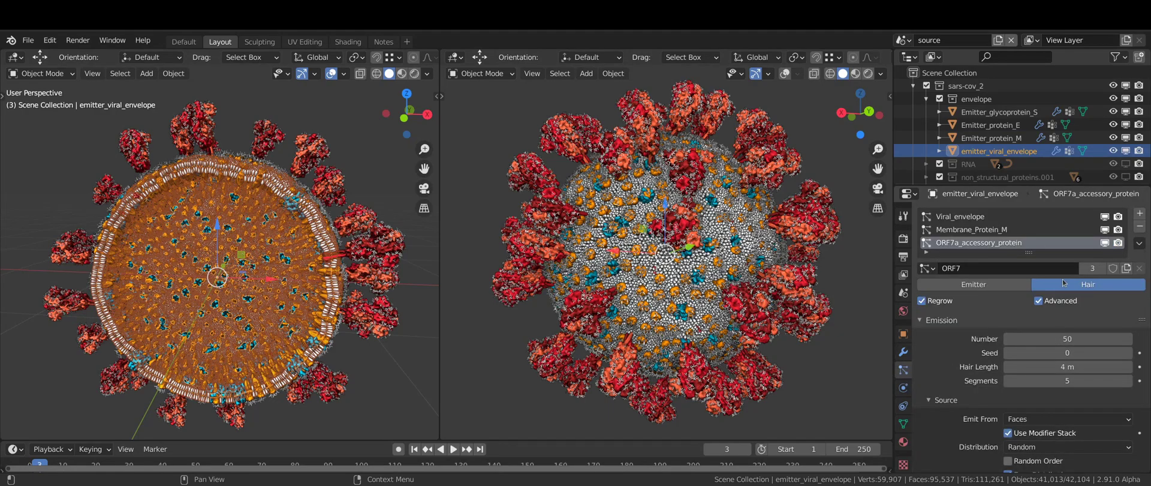
click(977, 229)
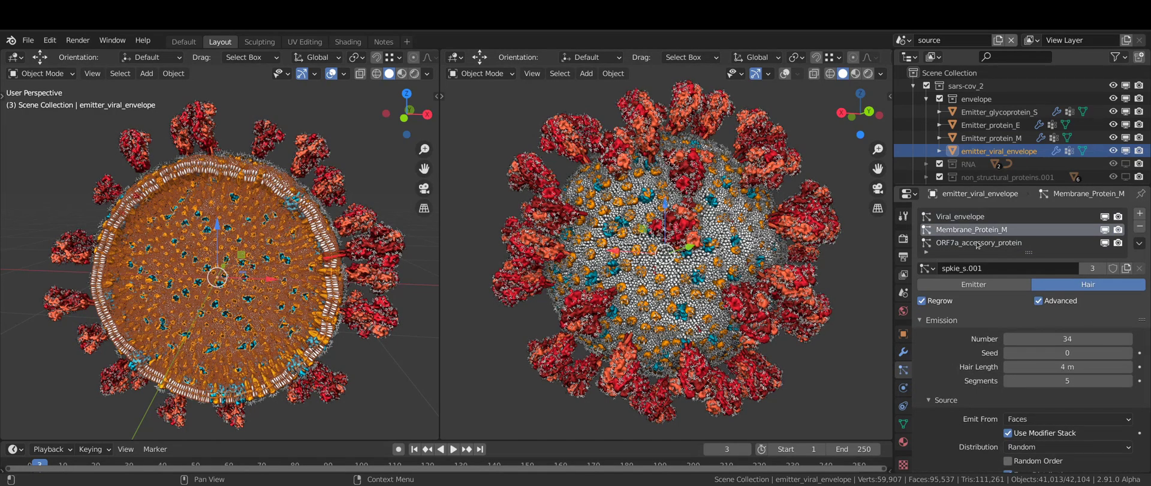
click(979, 242)
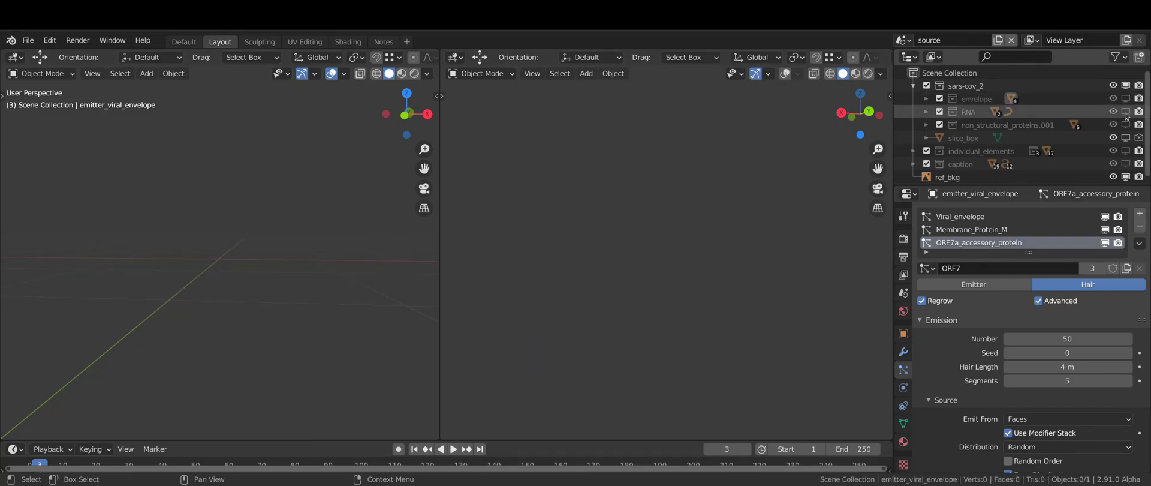
Step: Unhide the RNA collection, inspect RNA_curve in Edit Mode, and move its control points
click(1126, 112)
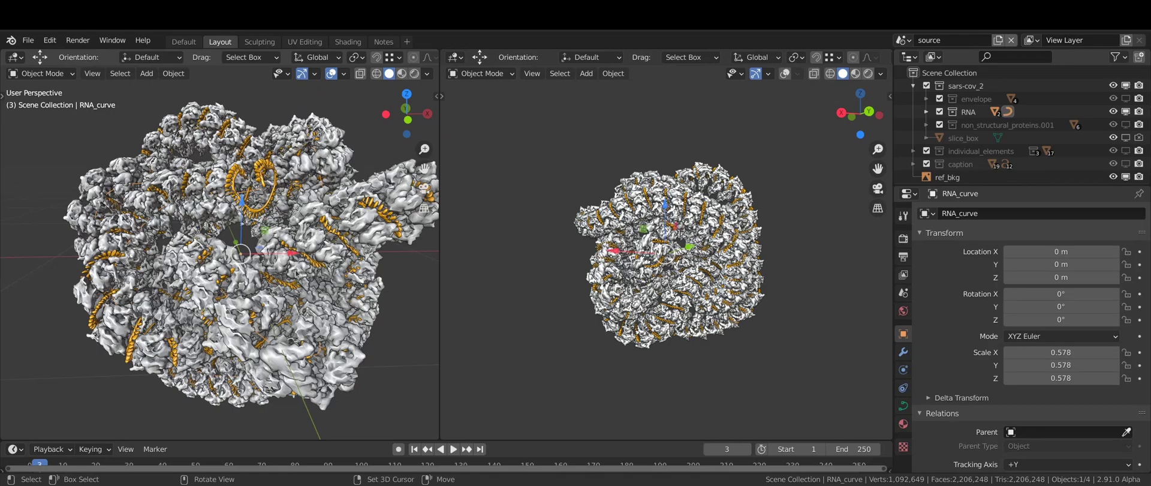
key(Tab)
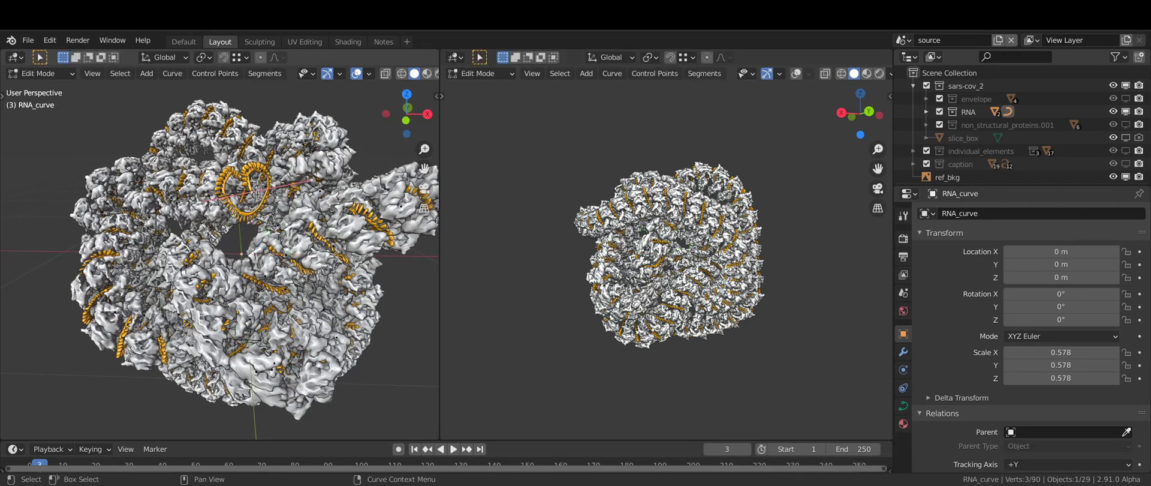
key(g)
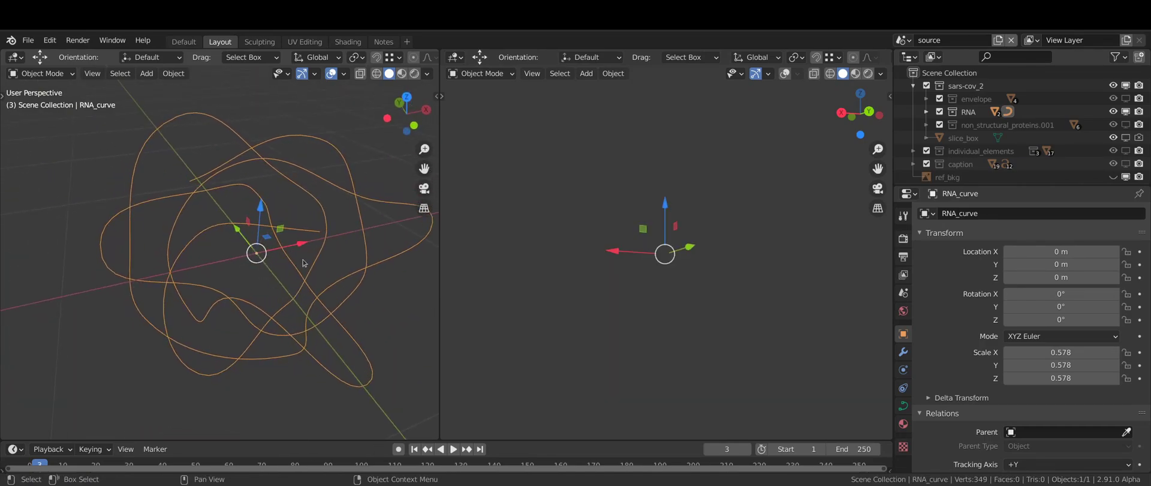
key(Tab)
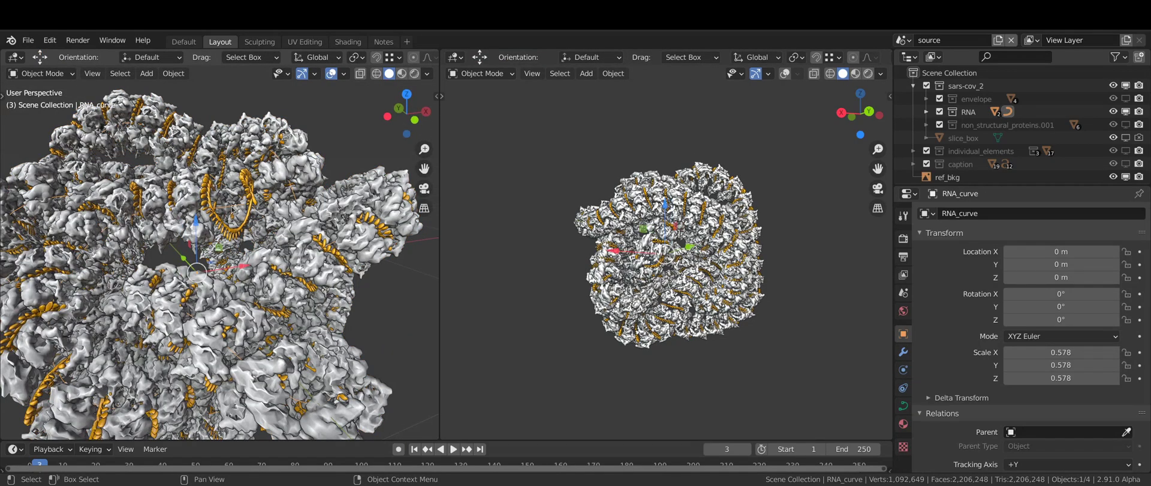
key(Tab)
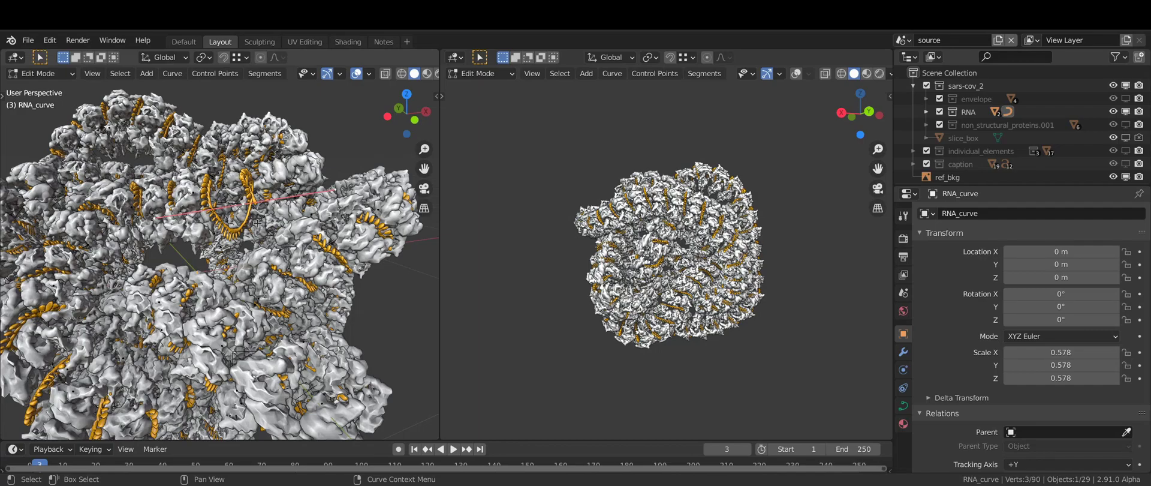
key(g)
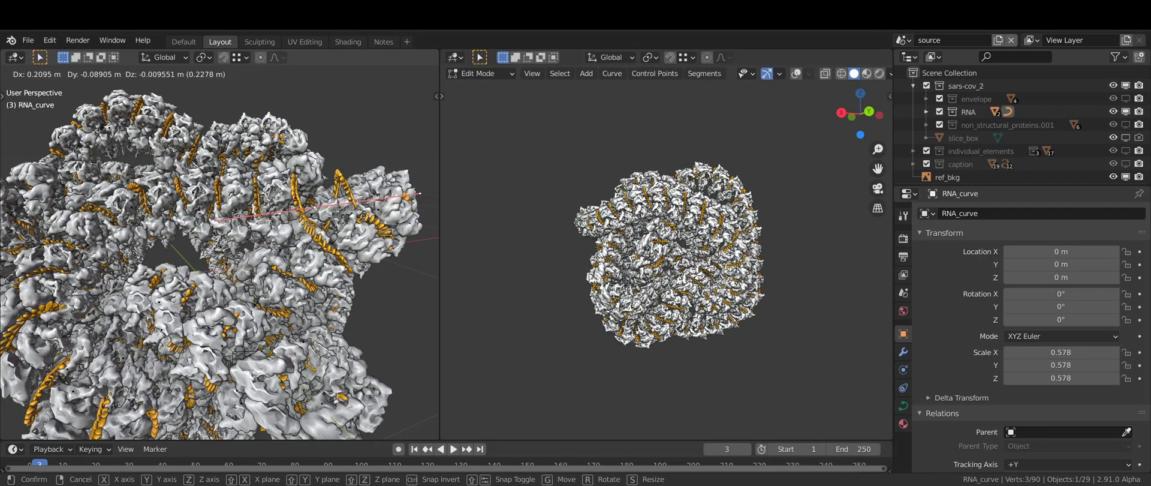
mouse_move(14, 150)
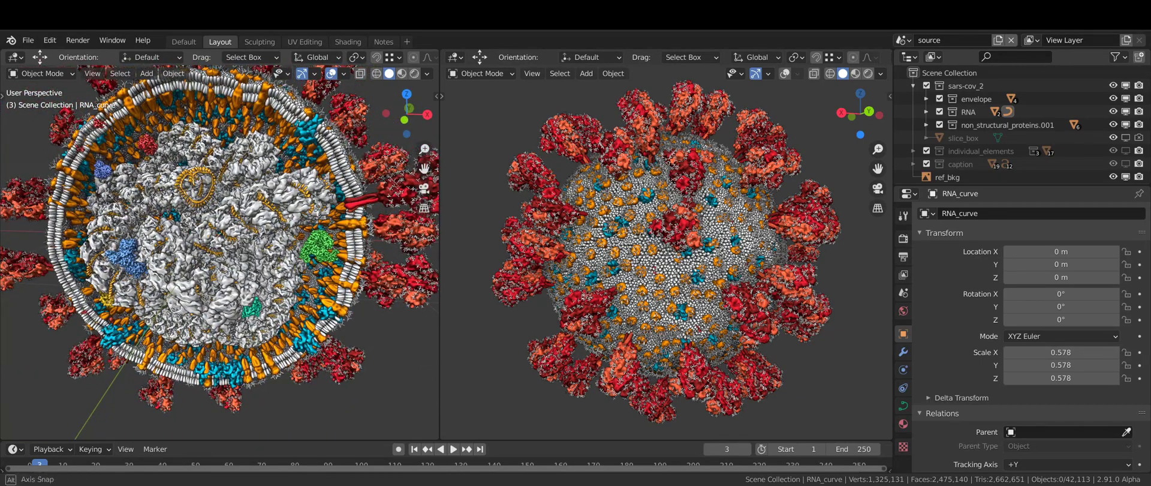
scroll(down, 3)
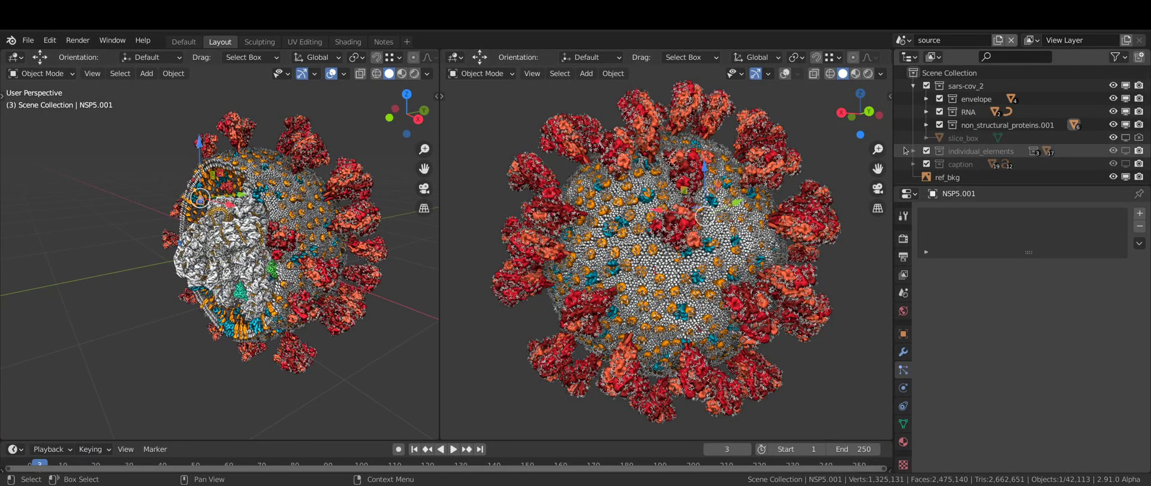
Step: Move slice_box through the virion to test the cut-away, then show the scene list
click(963, 138)
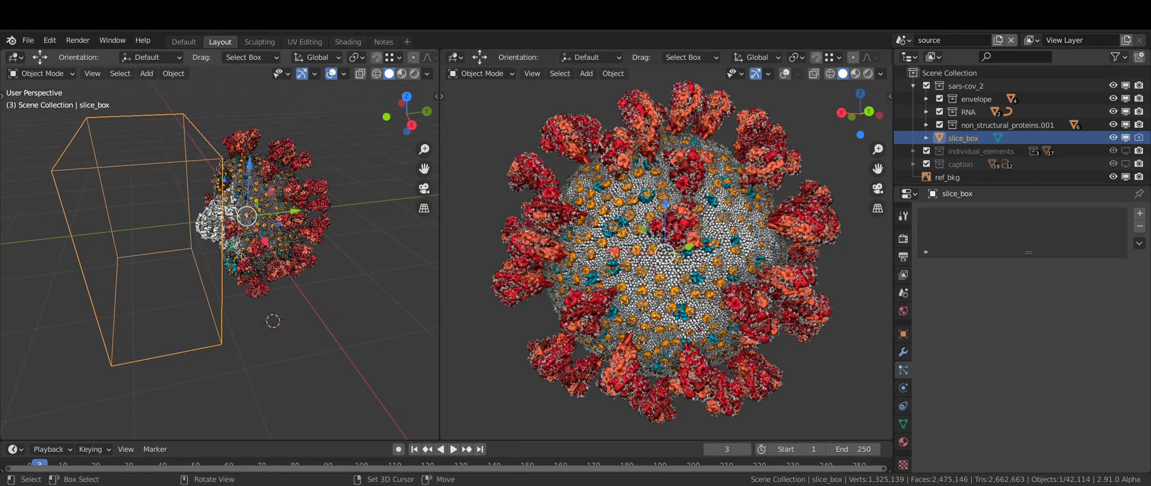
key(g)
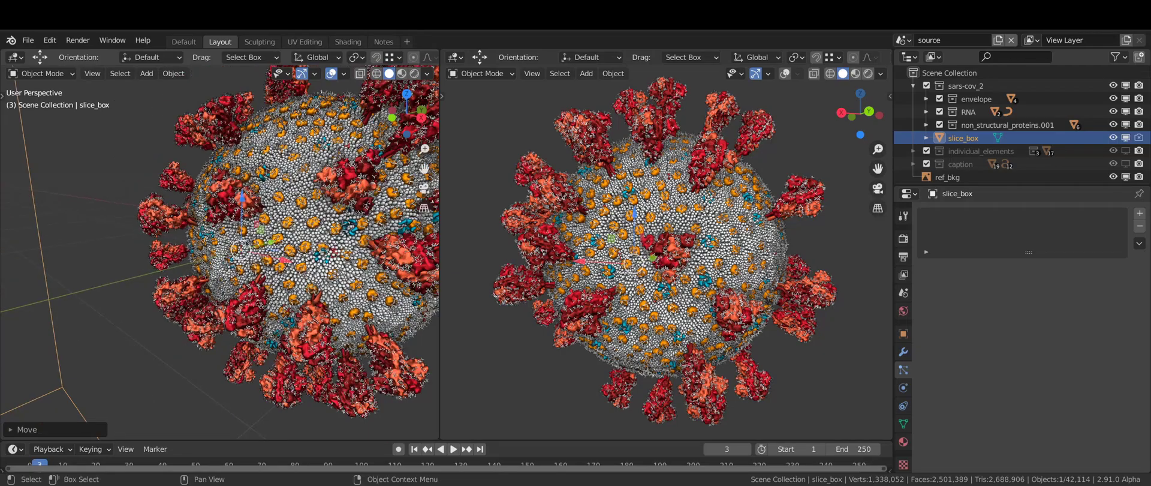
drag(257, 220, 213, 264)
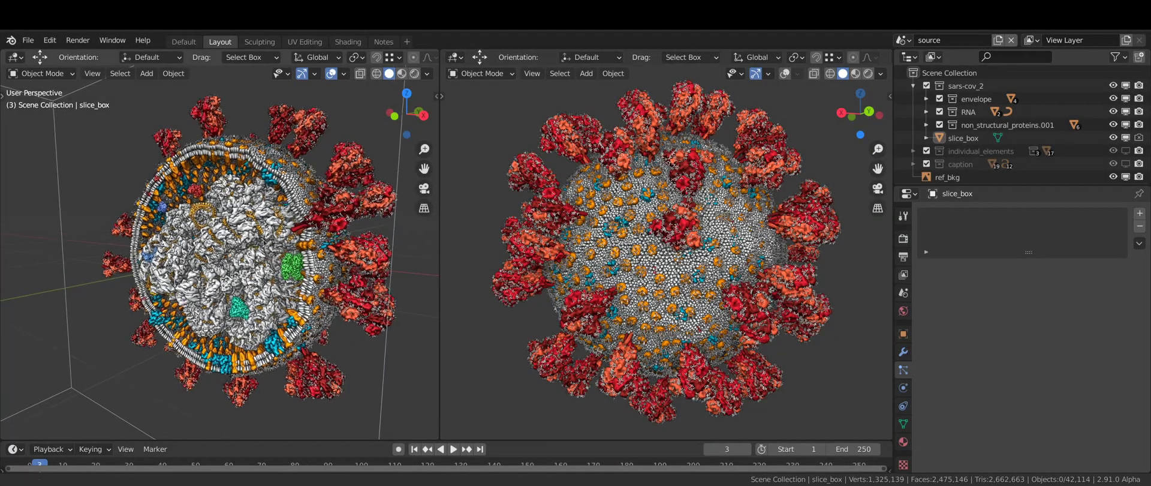
click(903, 40)
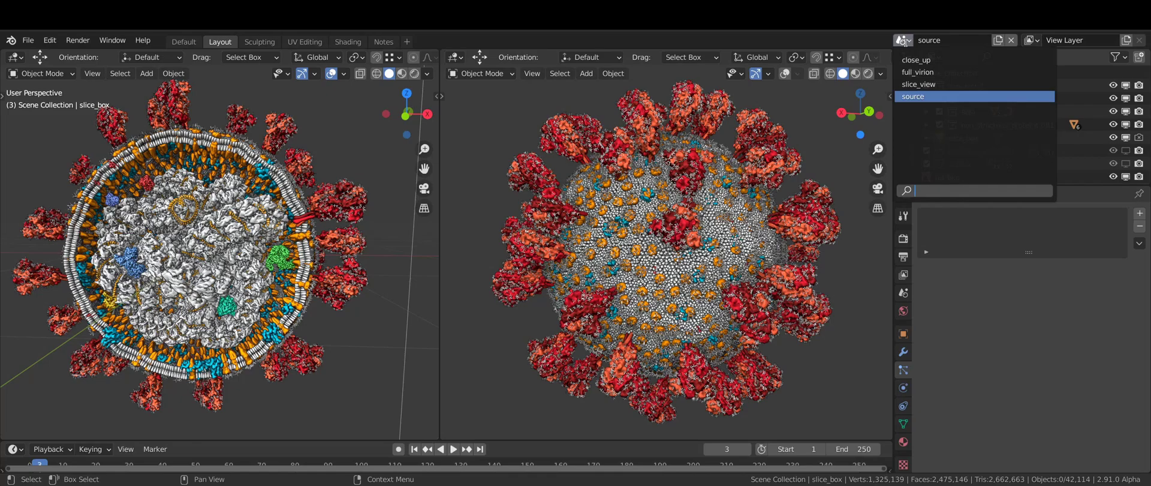
Step: Switch to the slice_view scene, zoom its camera view, and preview with realistic shading
click(919, 84)
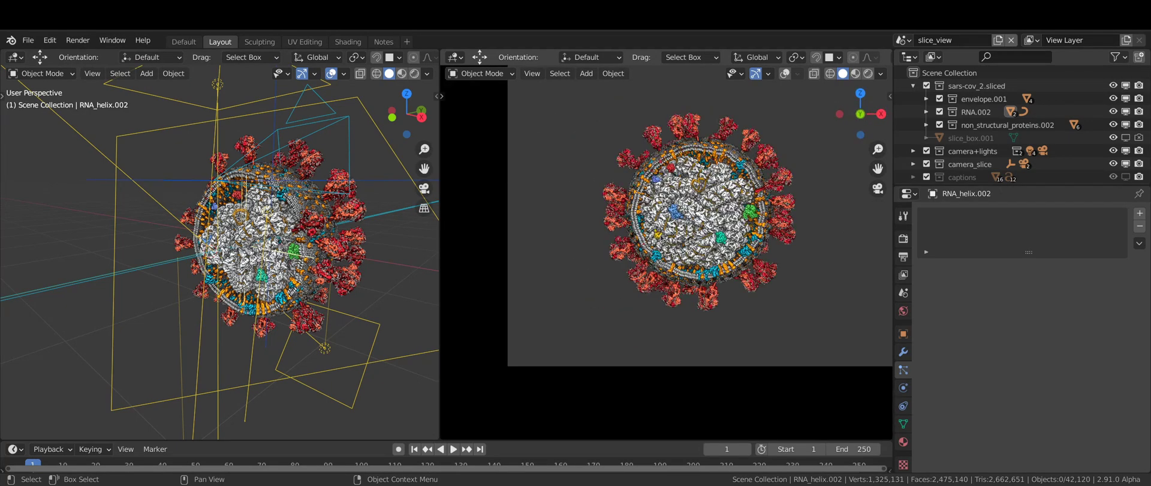
scroll(down, 3)
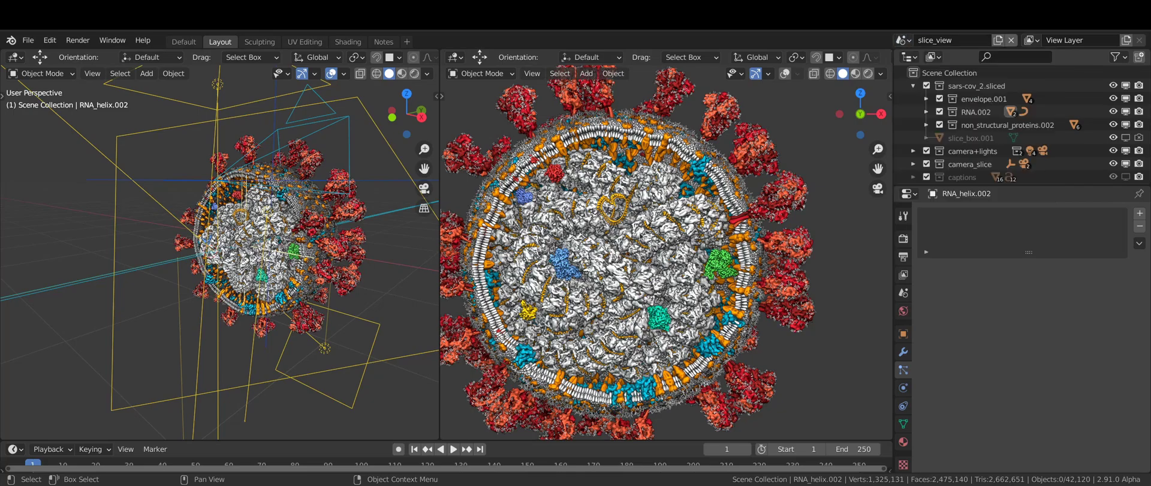
click(842, 73)
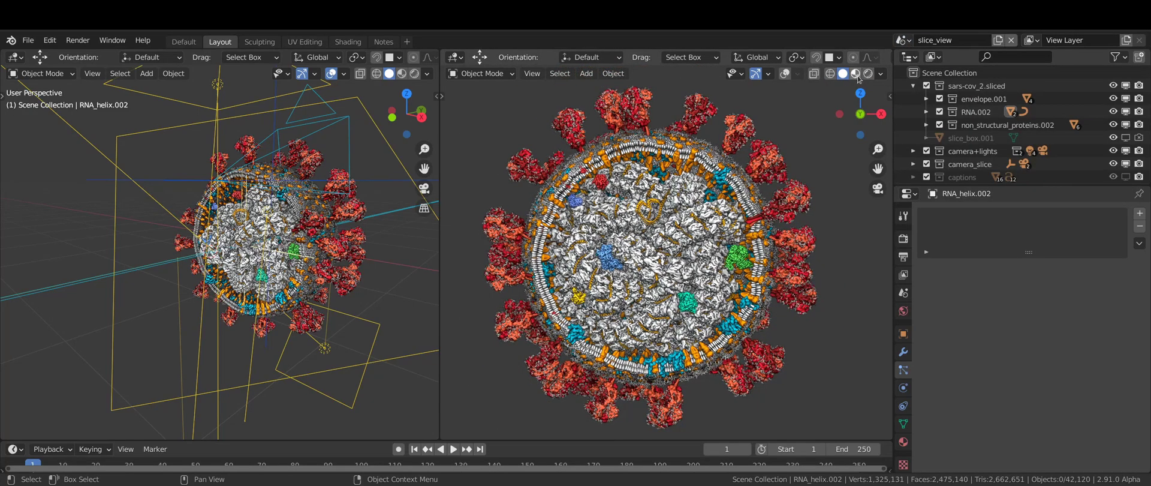
click(854, 73)
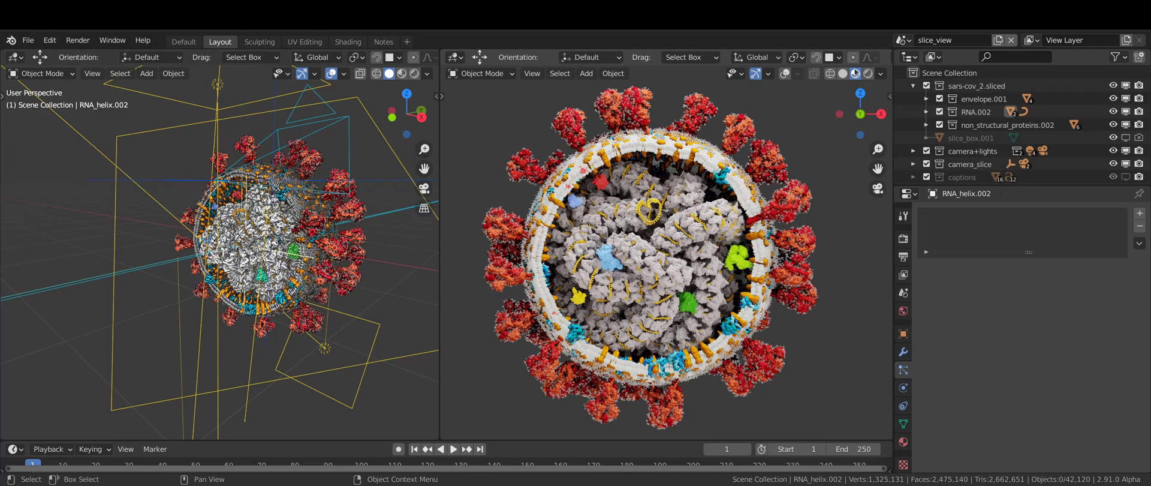
Step: Toggle Scene World lighting in the viewport shading options, then bring up the scene list
click(881, 74)
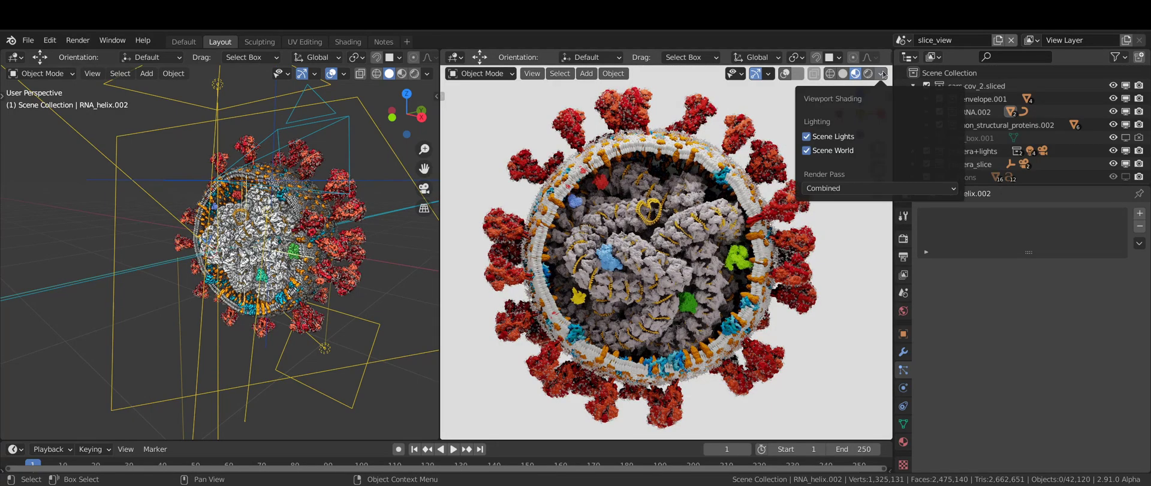
click(806, 150)
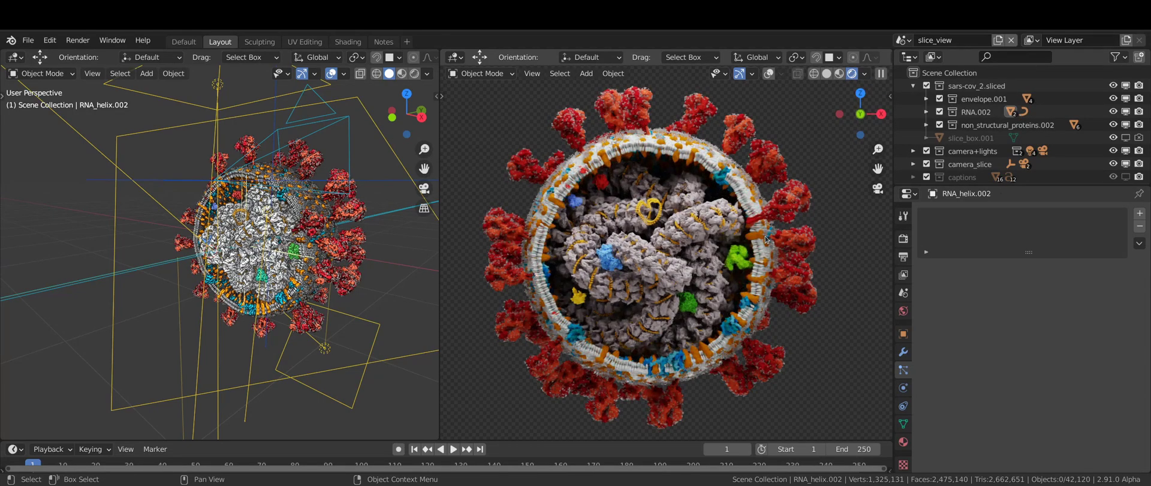
click(880, 73)
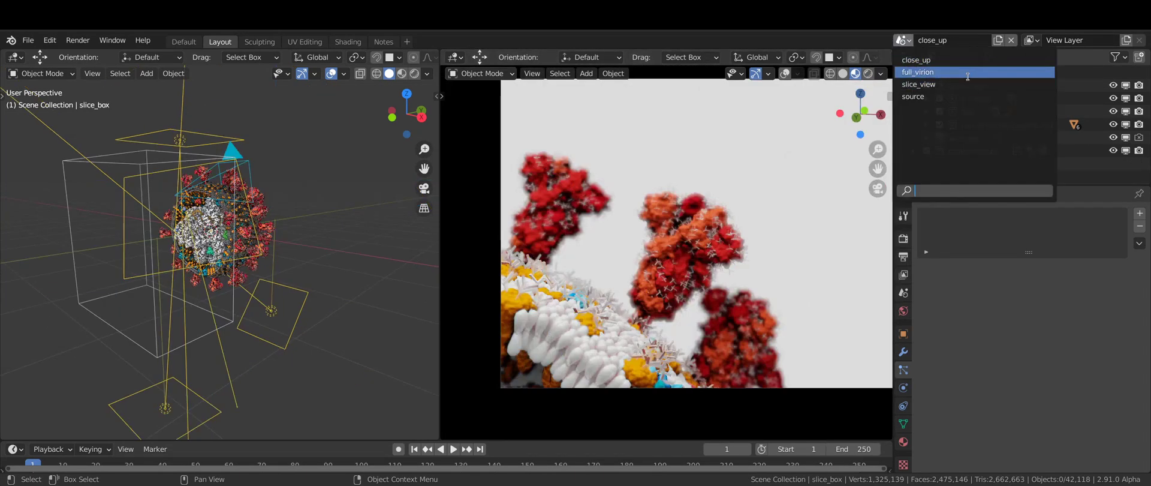
Step: Switch to slice_view and make the captions collection visible, labelling envelope, spike, membrane and NSP proteins
click(919, 84)
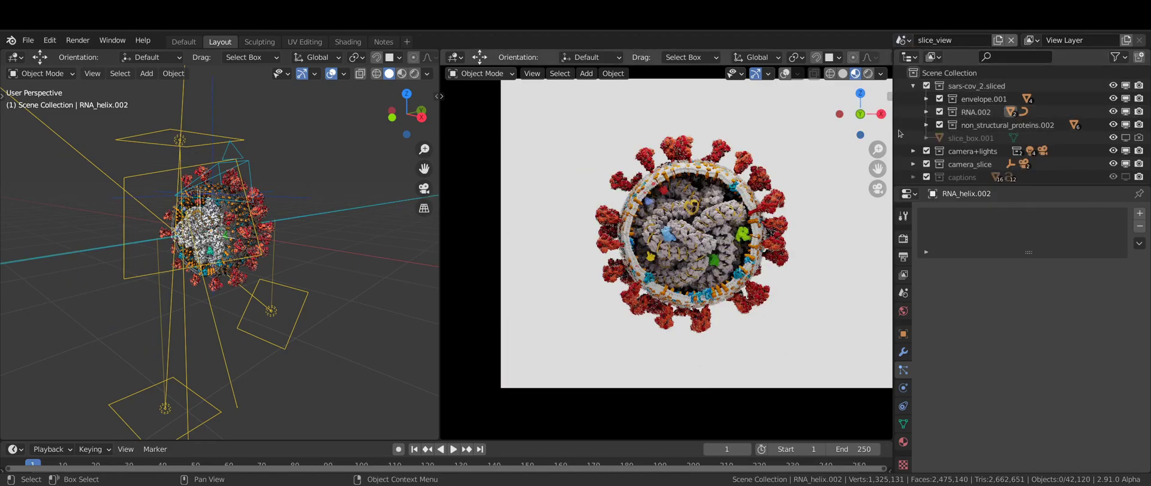
click(914, 86)
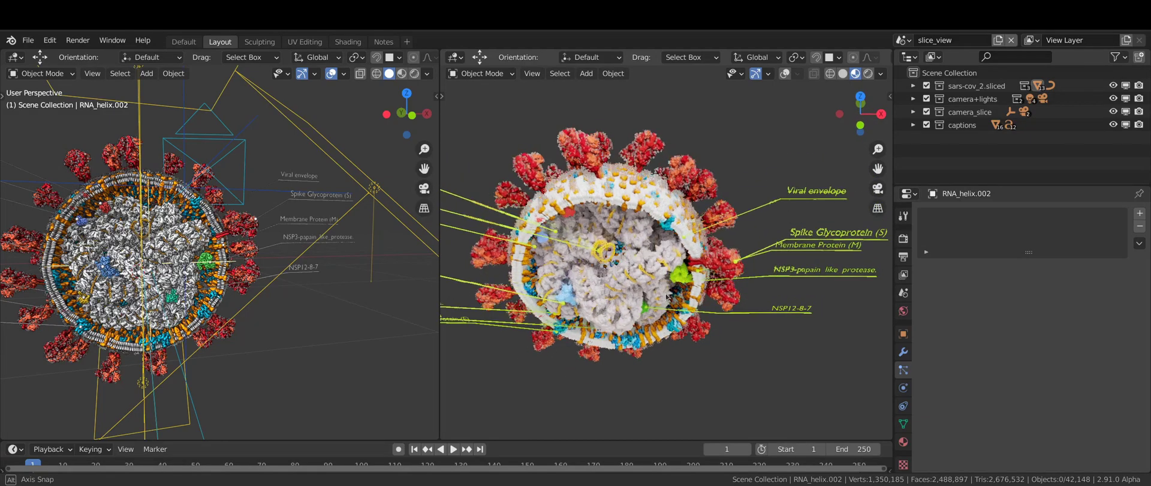
drag(646, 264, 646, 220)
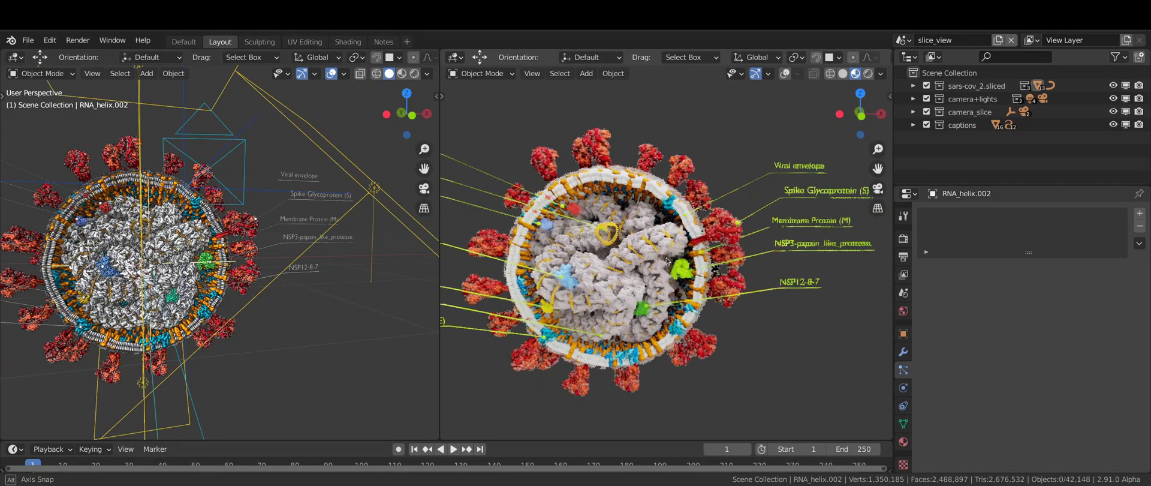